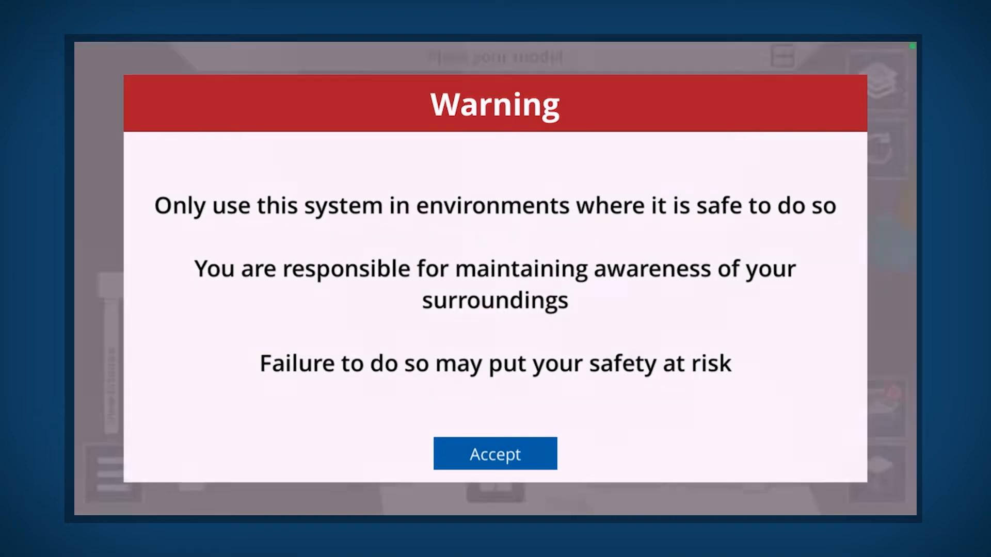
Accept the safety warning and open the main menu over the ABC Building model
left_click(495, 453)
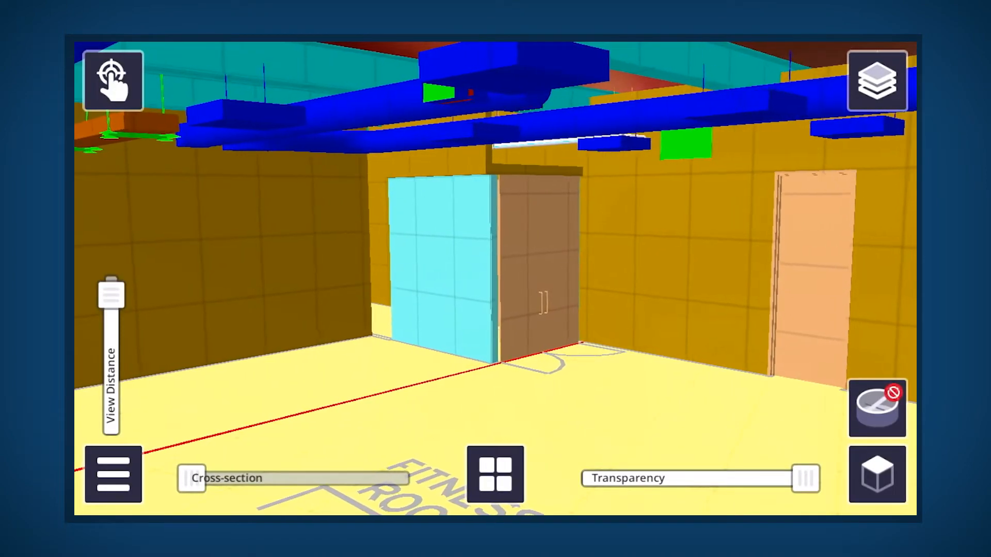
left_click(113, 474)
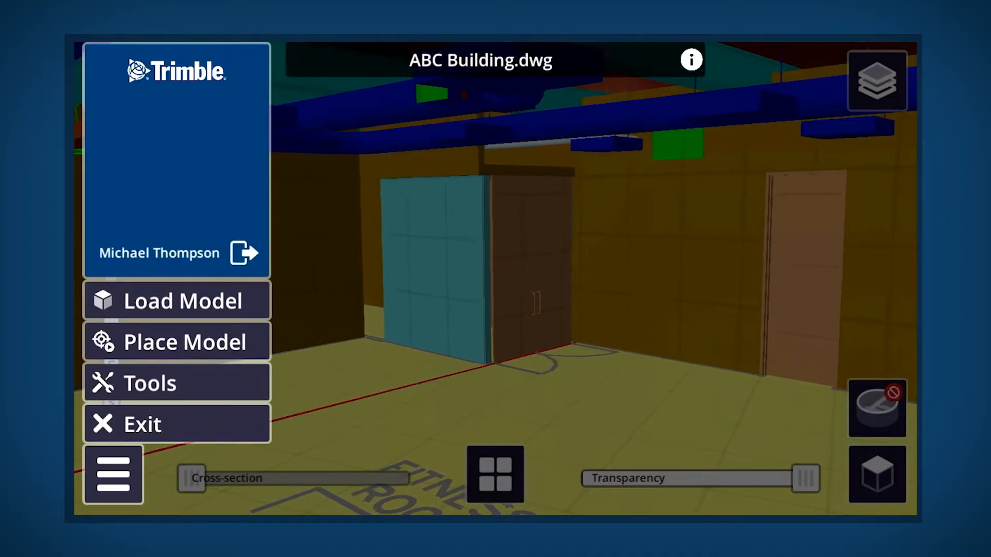
In Display Settings, enable 2D/3D View and Layers and disable Pit View
left_click(150, 383)
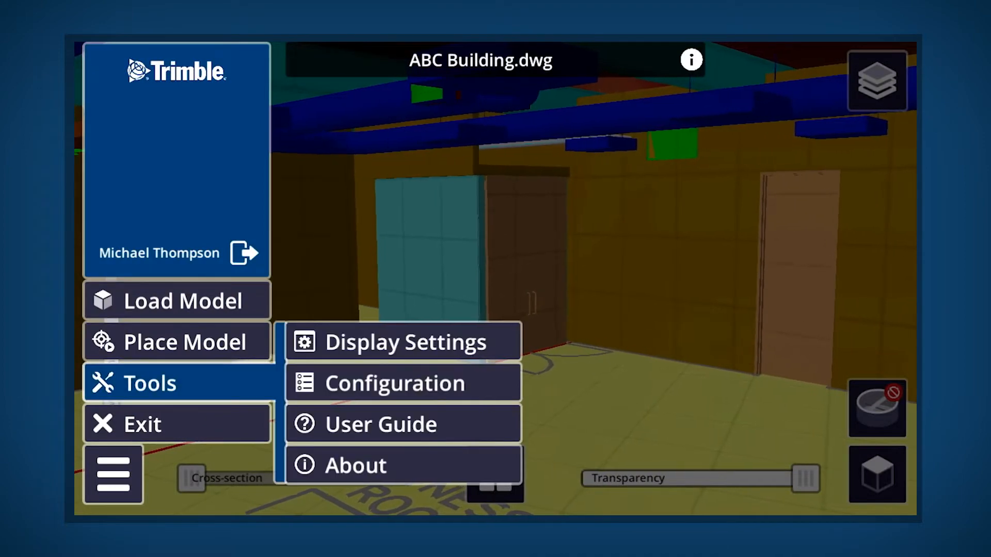
left_click(403, 342)
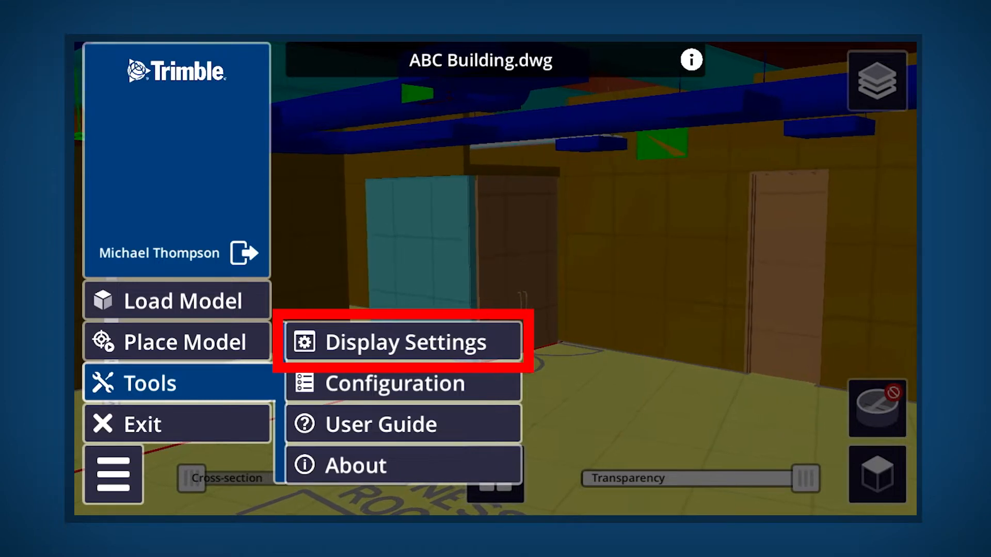
left_click(403, 342)
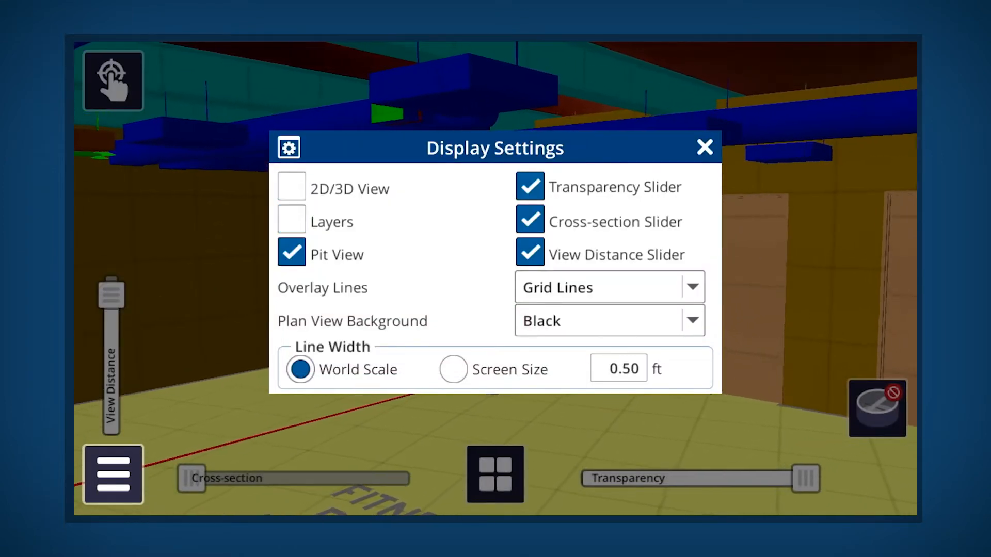
left_click(291, 254)
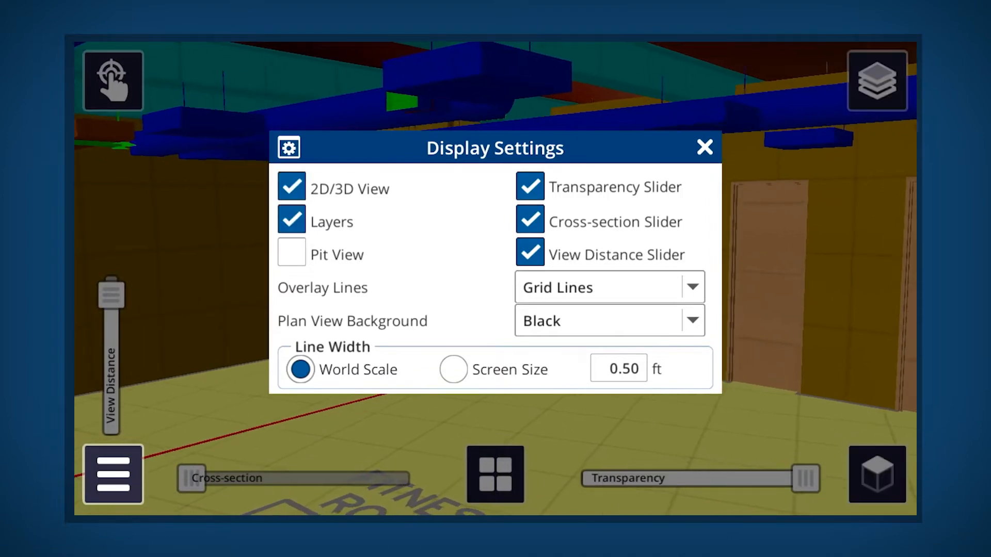
left_click(704, 147)
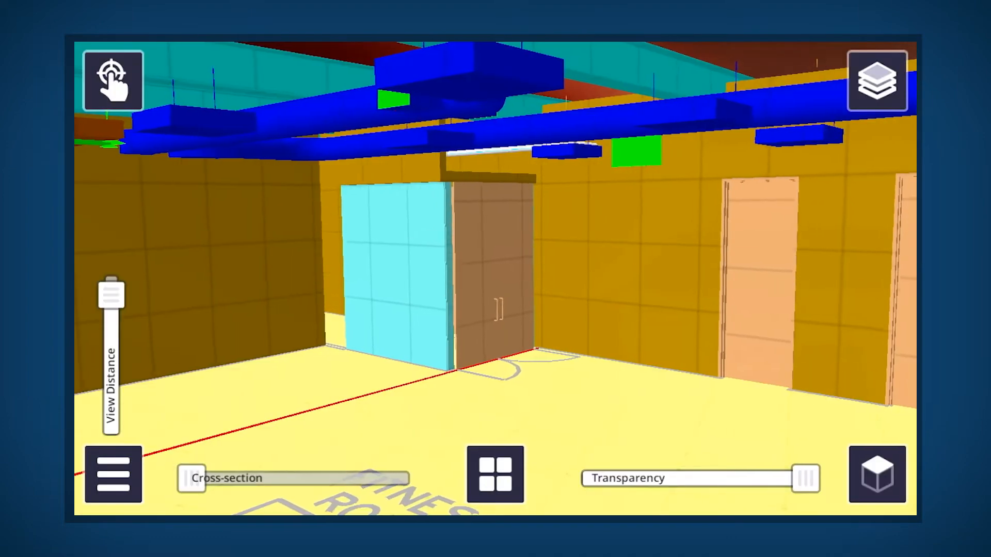
Review Configuration, keeping distance in US Survey Feet and language English
left_click(112, 475)
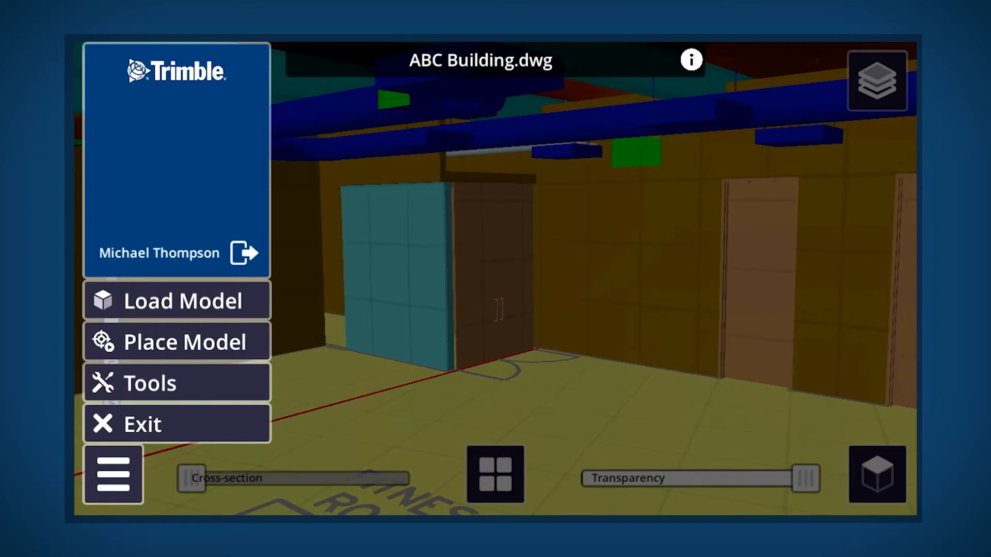
left_click(150, 383)
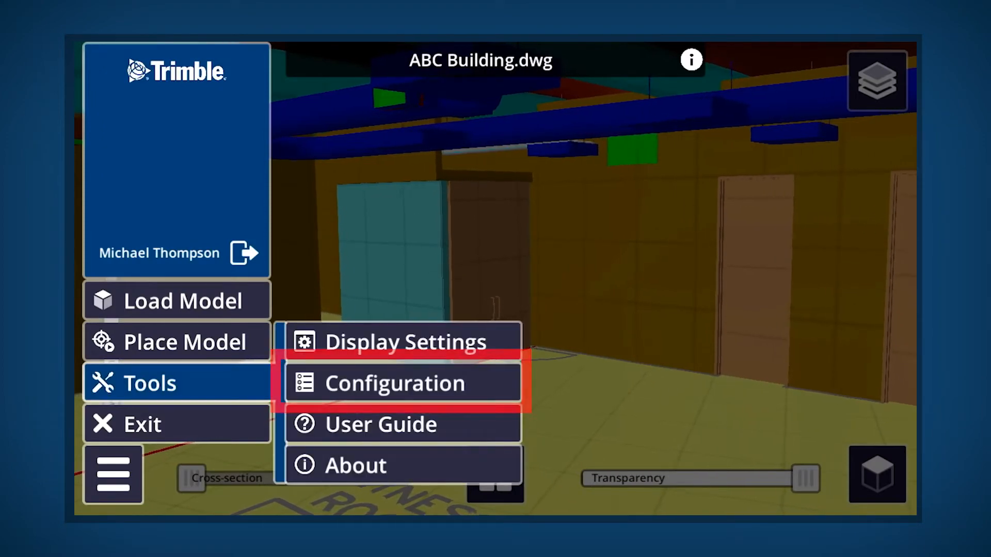
left_click(396, 383)
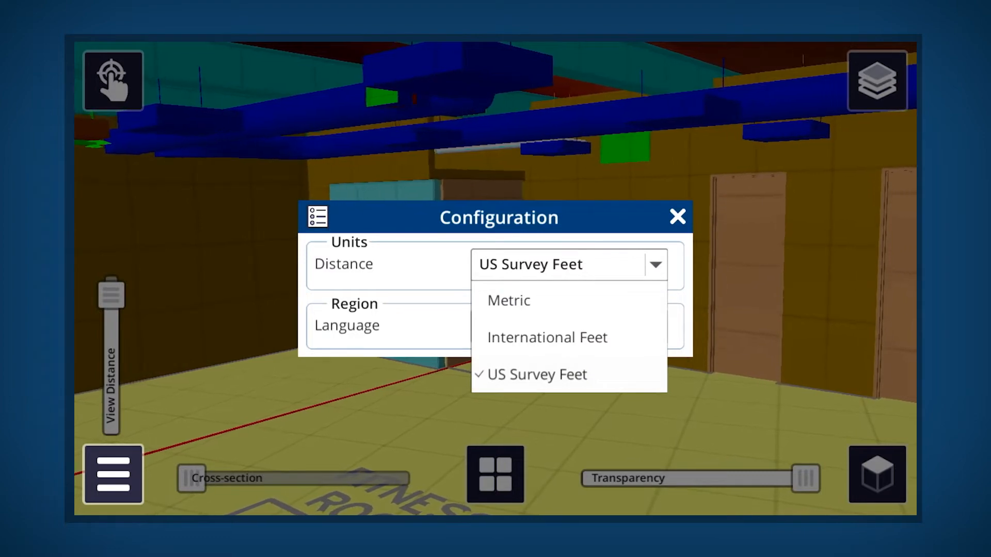
left_click(547, 337)
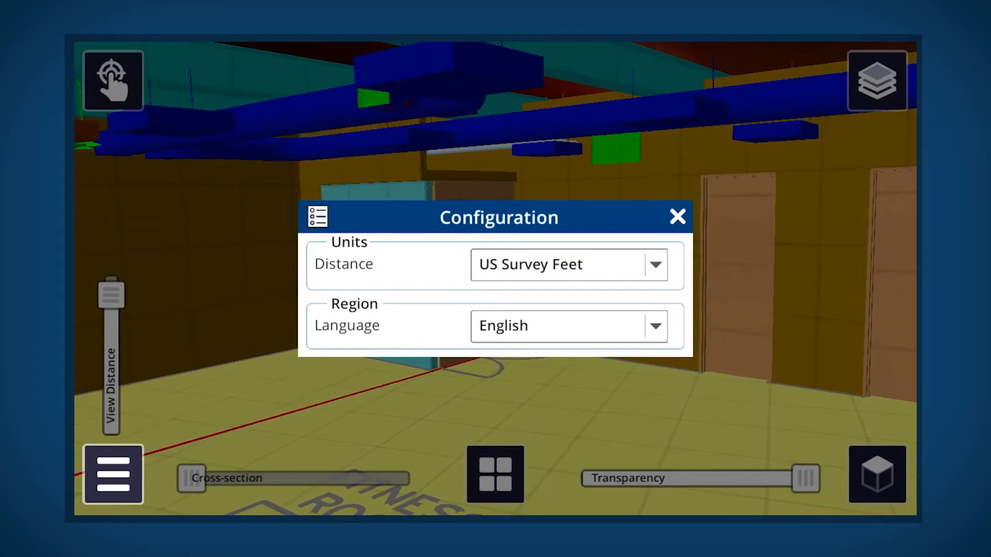
left_click(677, 216)
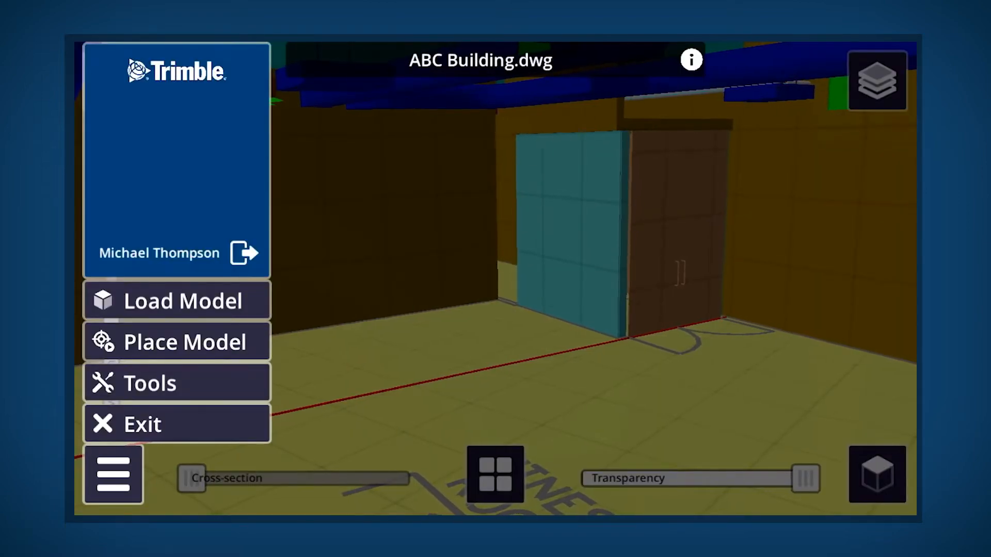
Open the User Guide from Tools and scroll through the system overview
left_click(149, 383)
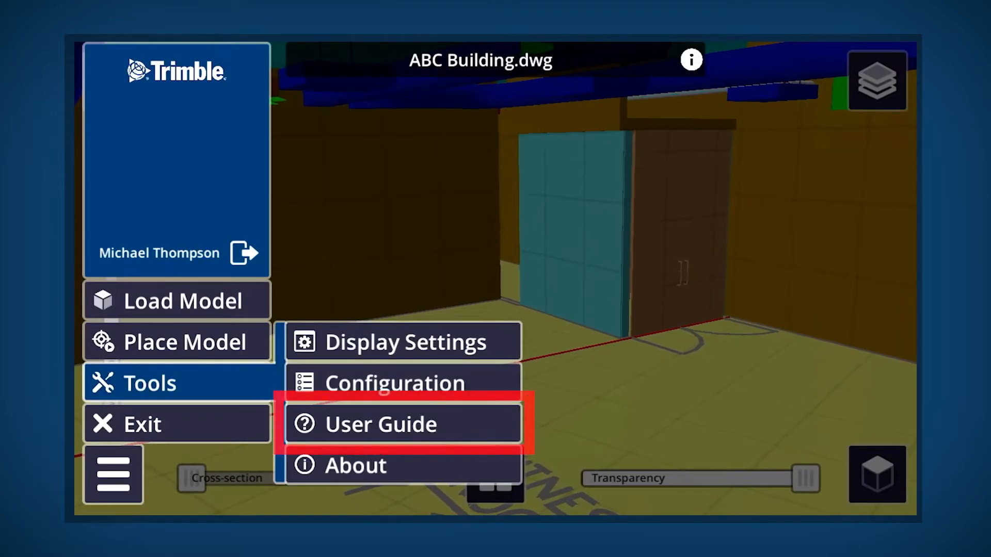
left_click(403, 425)
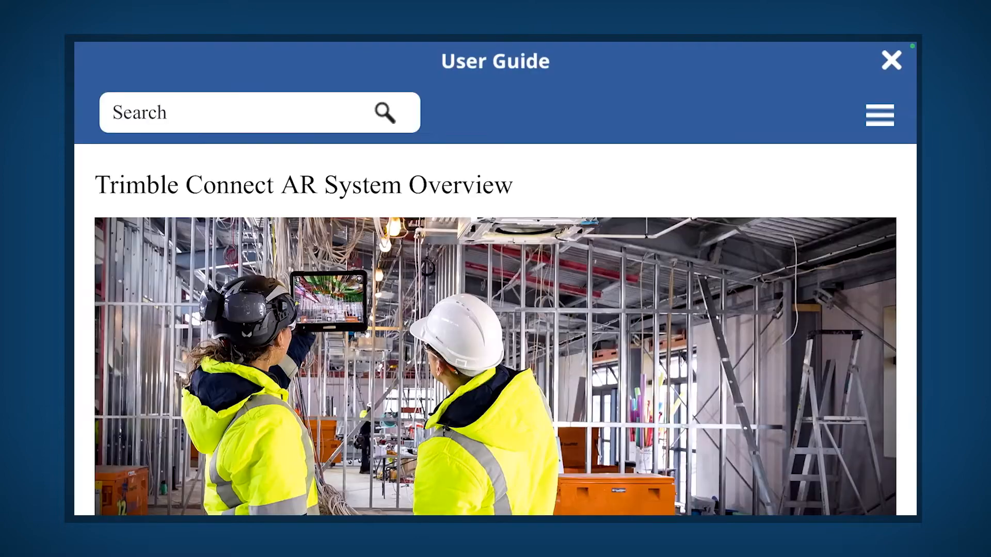
scroll("down", 3)
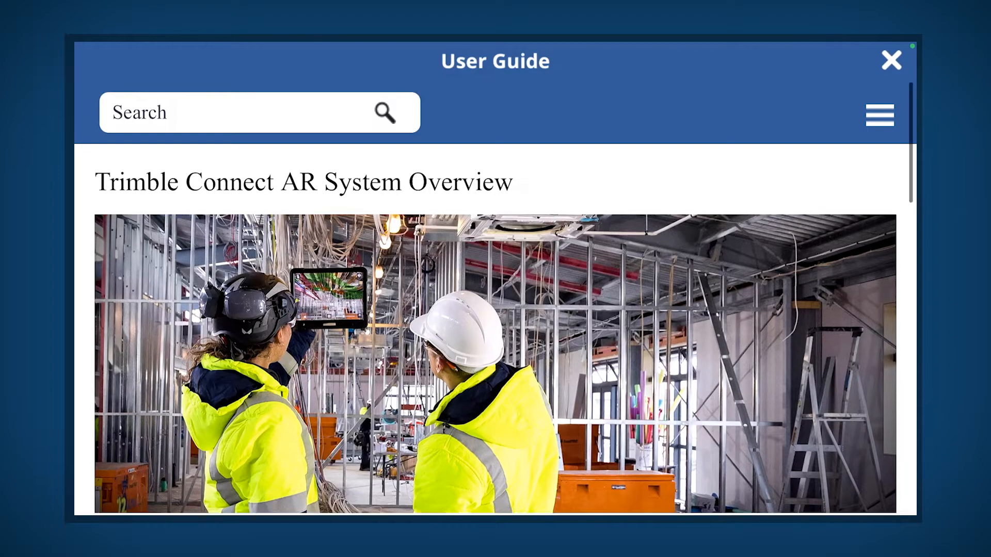
scroll("down", 3)
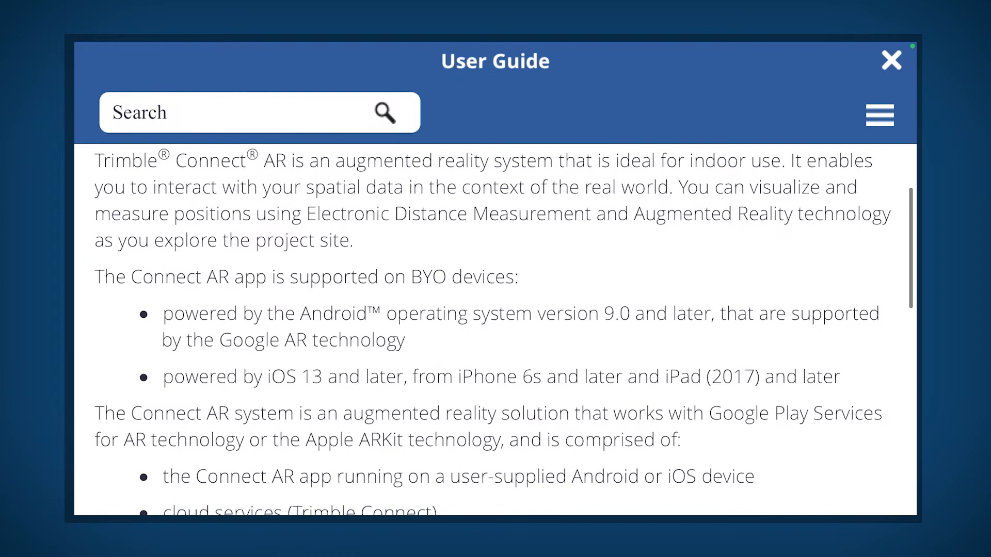
scroll("down", 3)
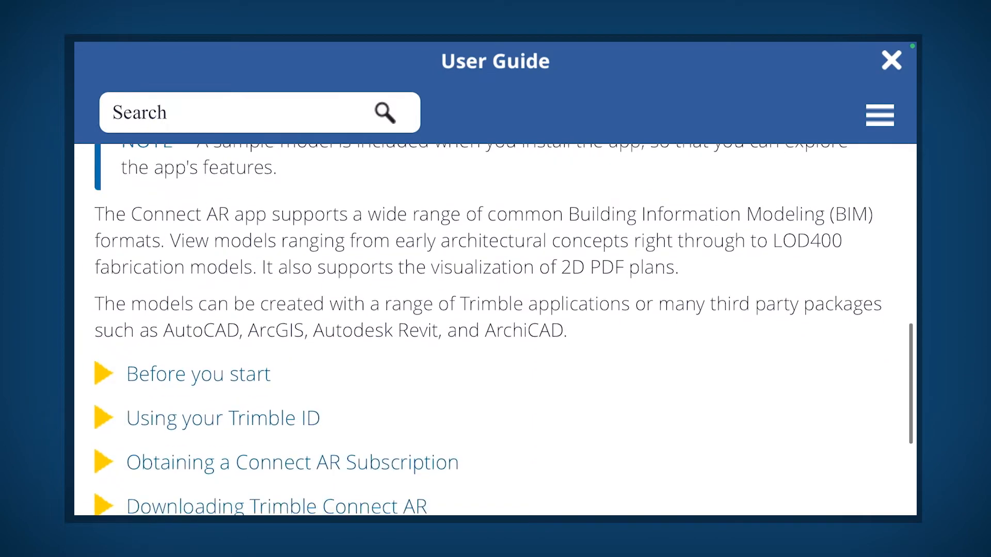
scroll("down", 3)
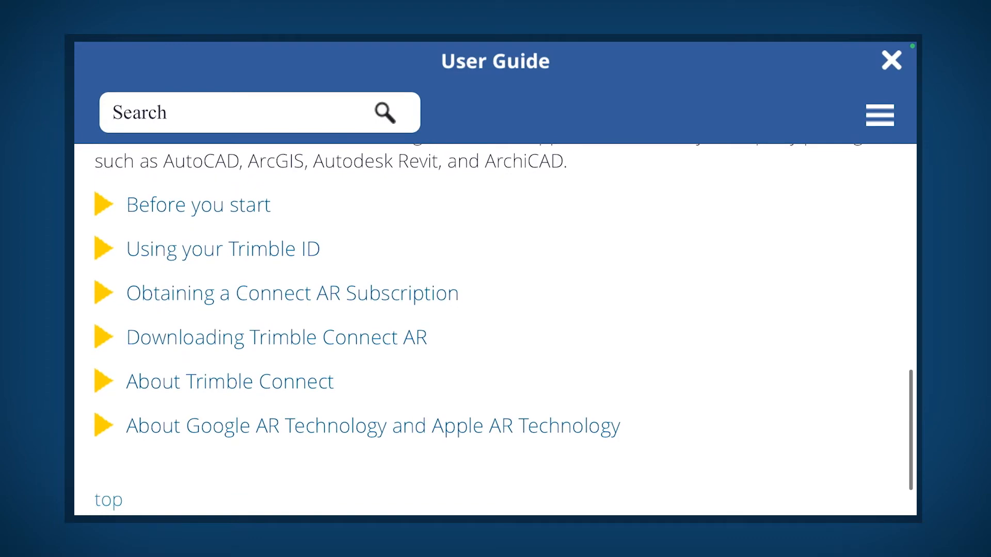
Expand 'Before you start', read the requirements, then close the guide
left_click(198, 204)
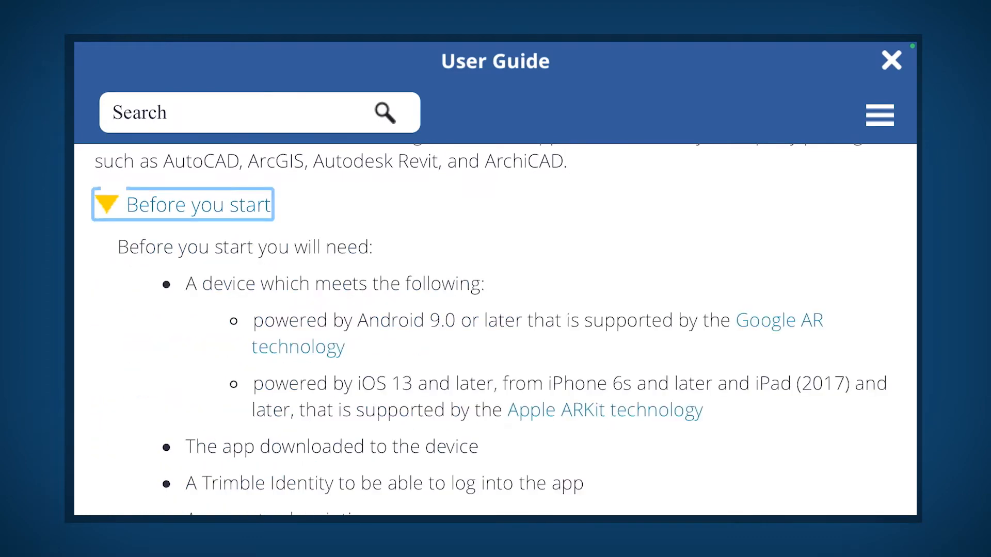
scroll("down", 3)
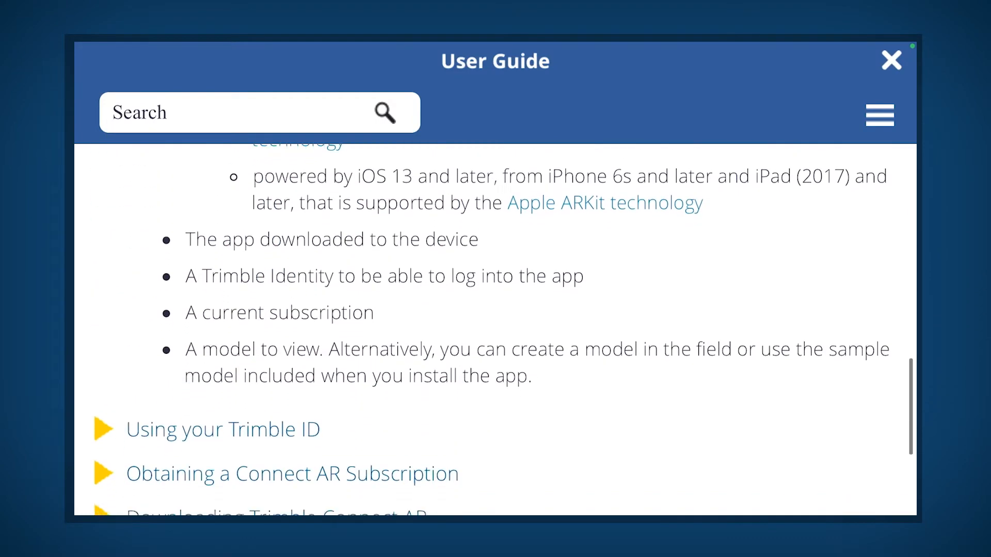
left_click(222, 429)
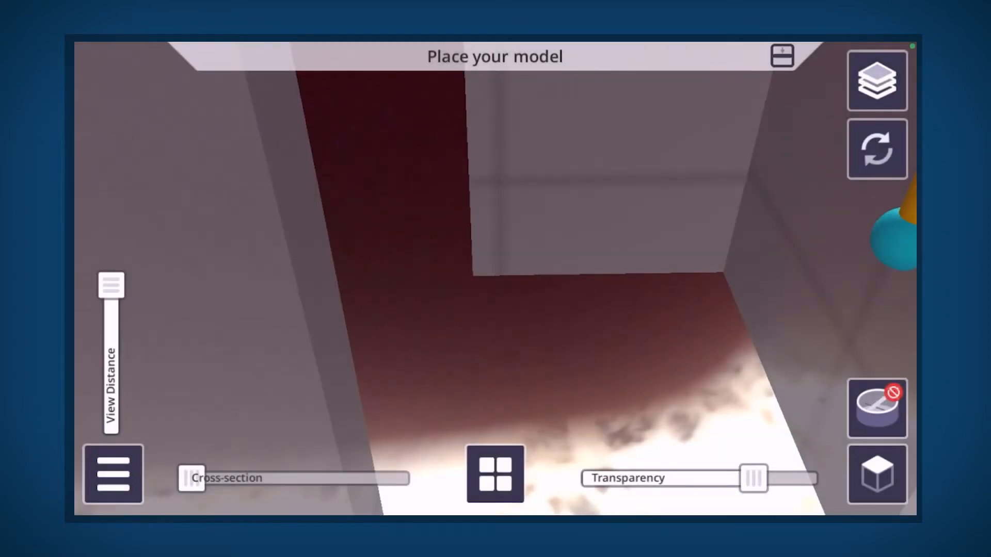
Choose Load Model from the main menu to show Quick Access recent models
left_click(113, 474)
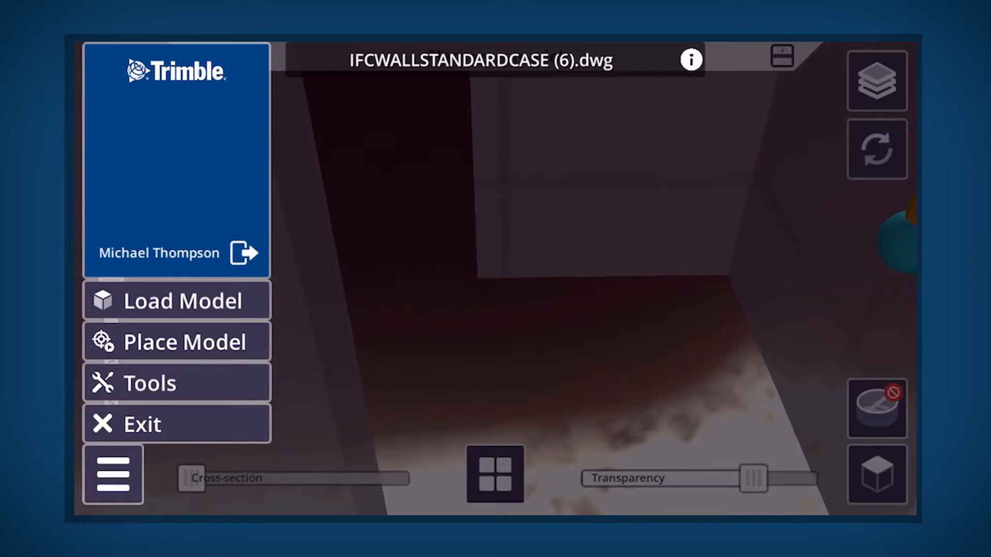
left_click(177, 300)
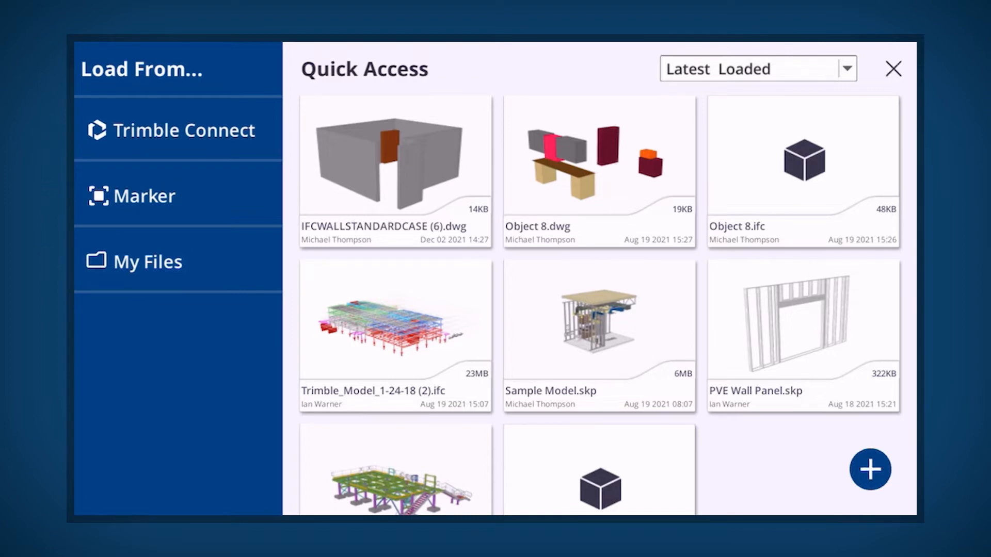
Pick ABC Building.dwg from the Trimble Connect project and view it in AR
left_click(179, 131)
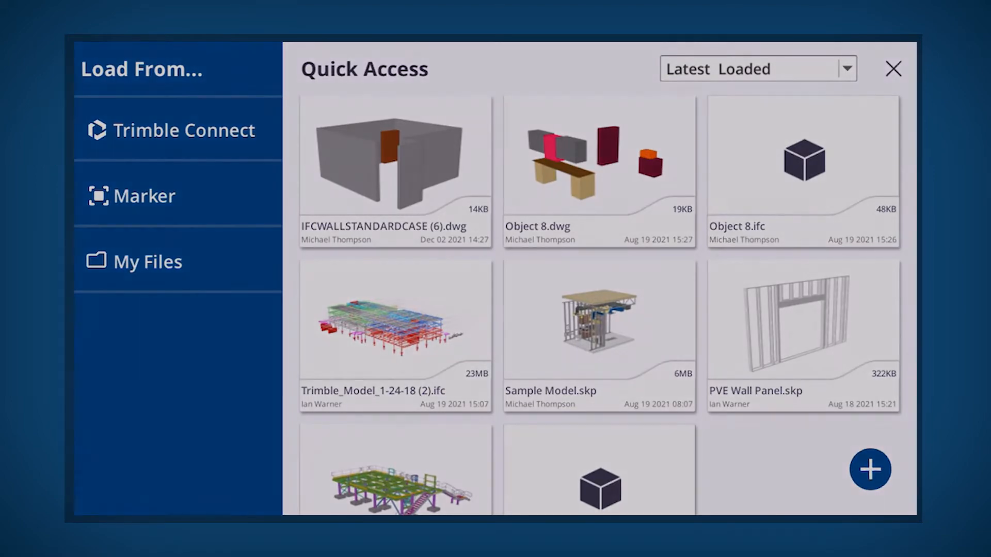
left_click(184, 130)
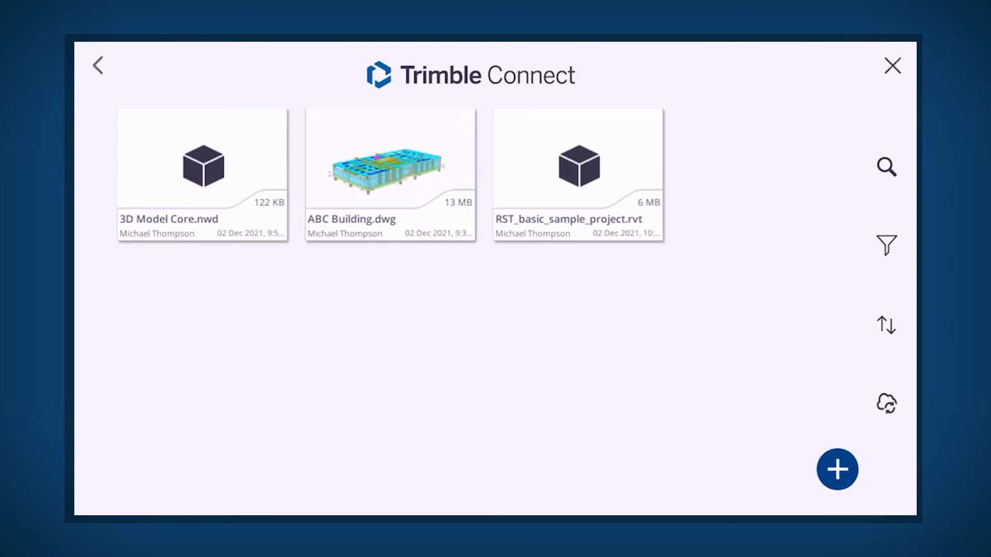
left_click(390, 164)
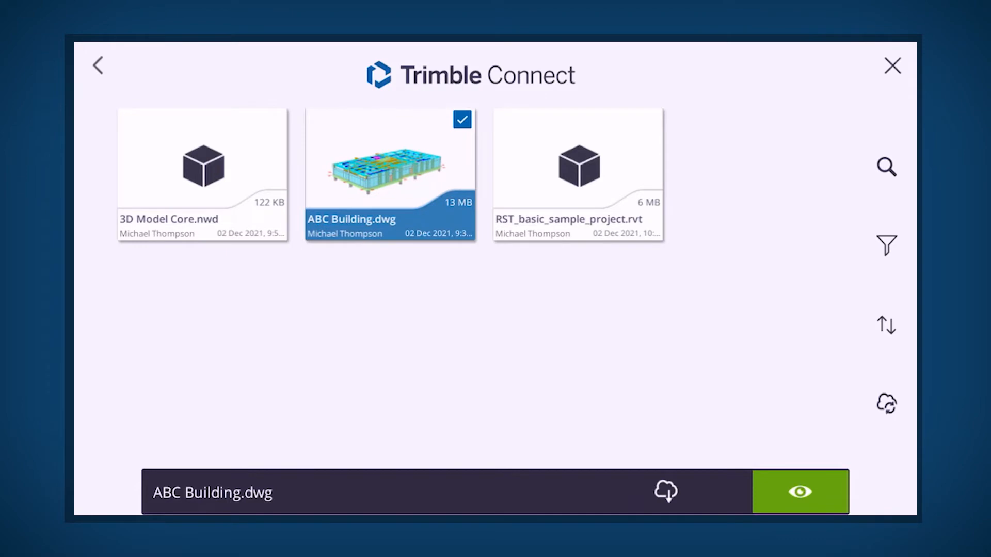
left_click(665, 492)
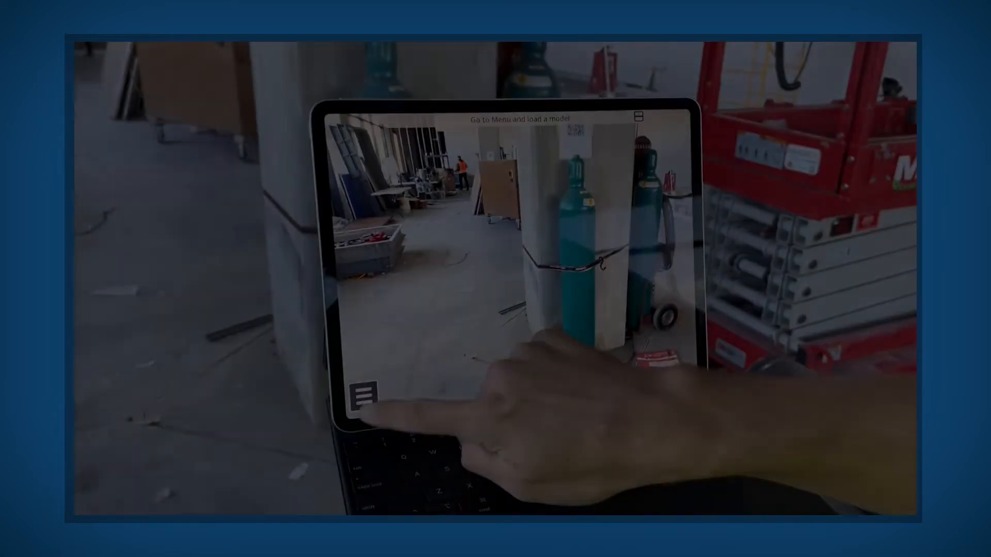
On the tablet, load the VECTRA_COORDINATION .nwd model through Load Model
left_click(363, 395)
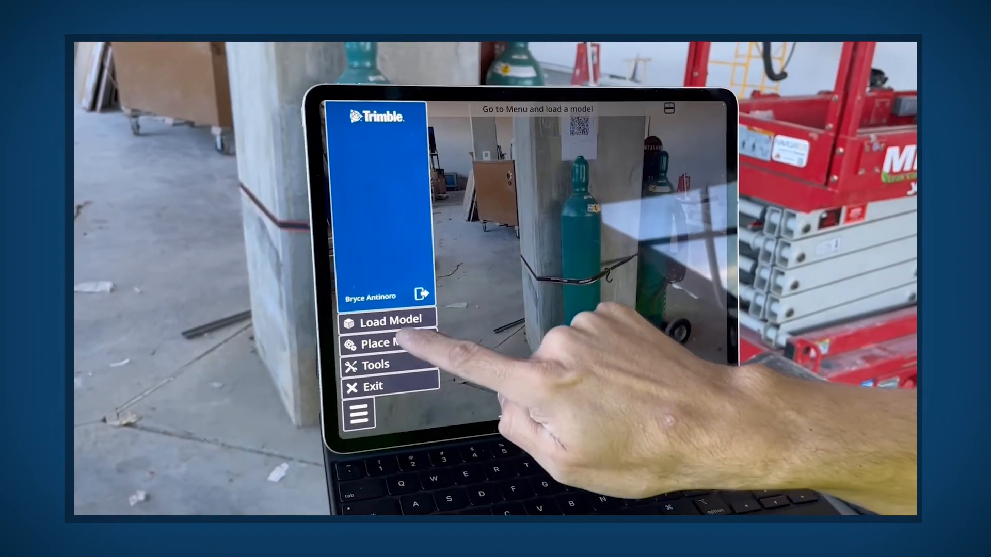
left_click(388, 321)
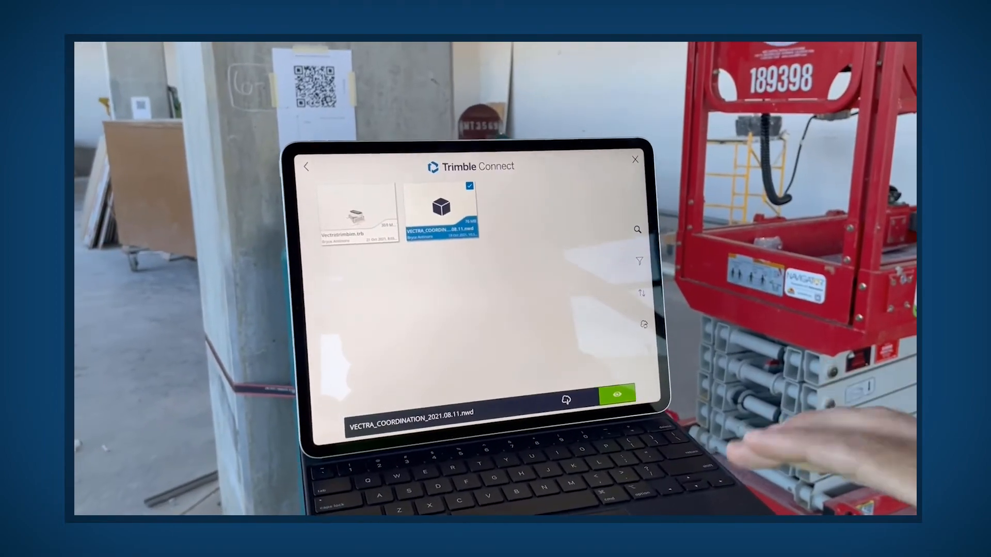
left_click(617, 393)
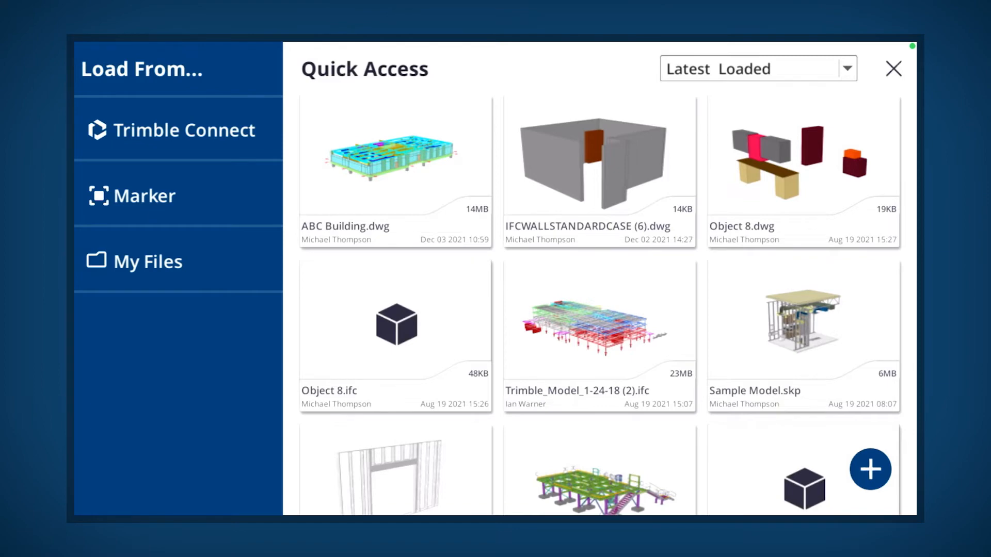
Import Level_1_Elec.trb from Google Drive's Trimble AR Models folder via My Files
left_click(148, 261)
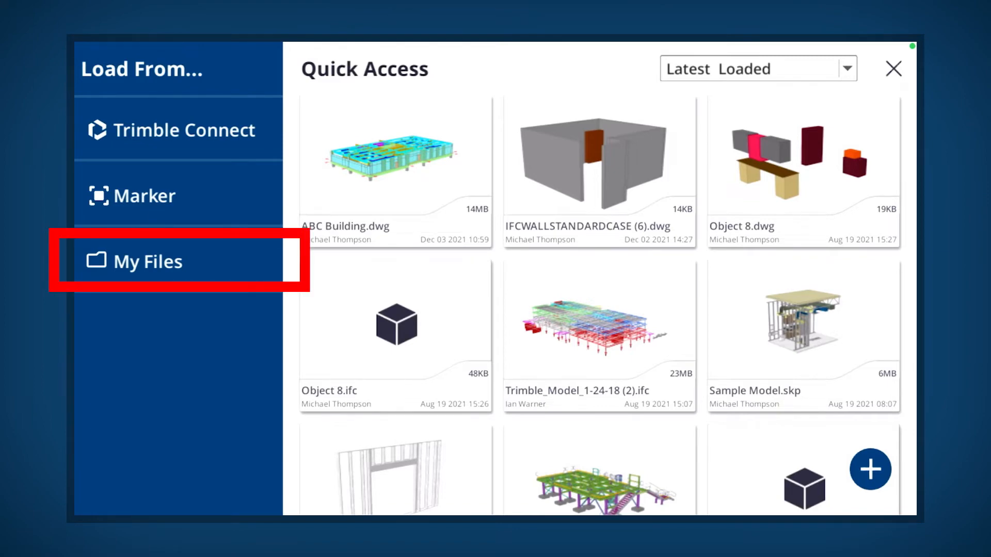
left_click(148, 261)
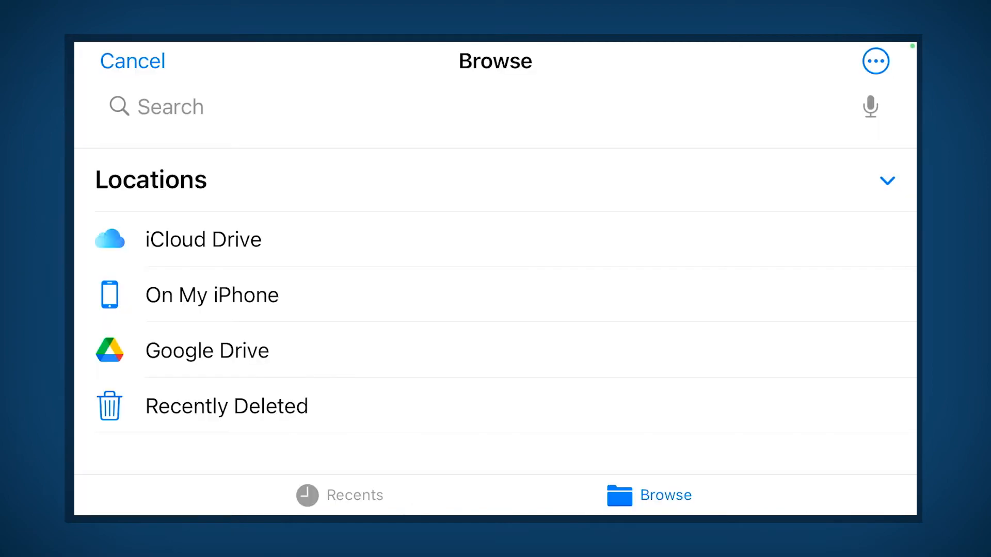
left_click(207, 351)
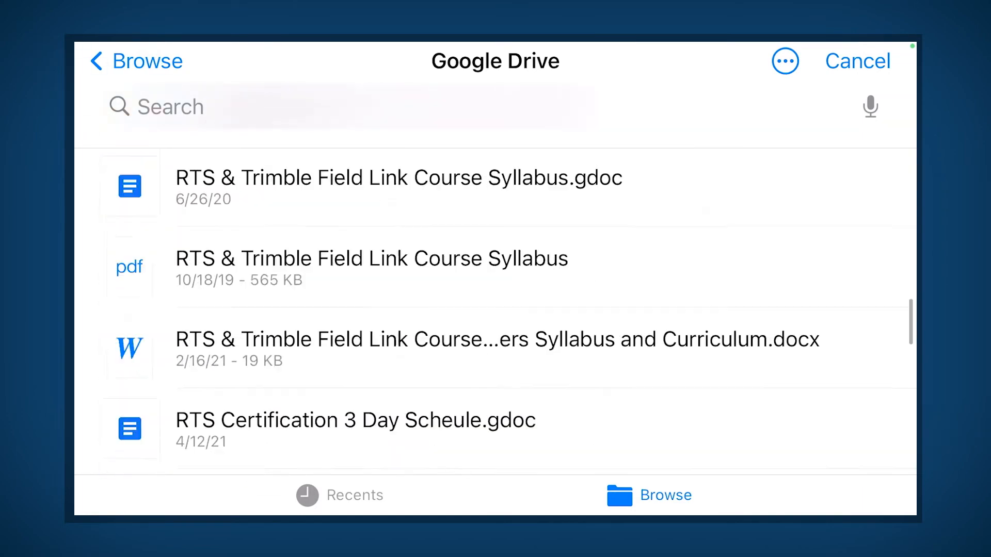
scroll("down", 3)
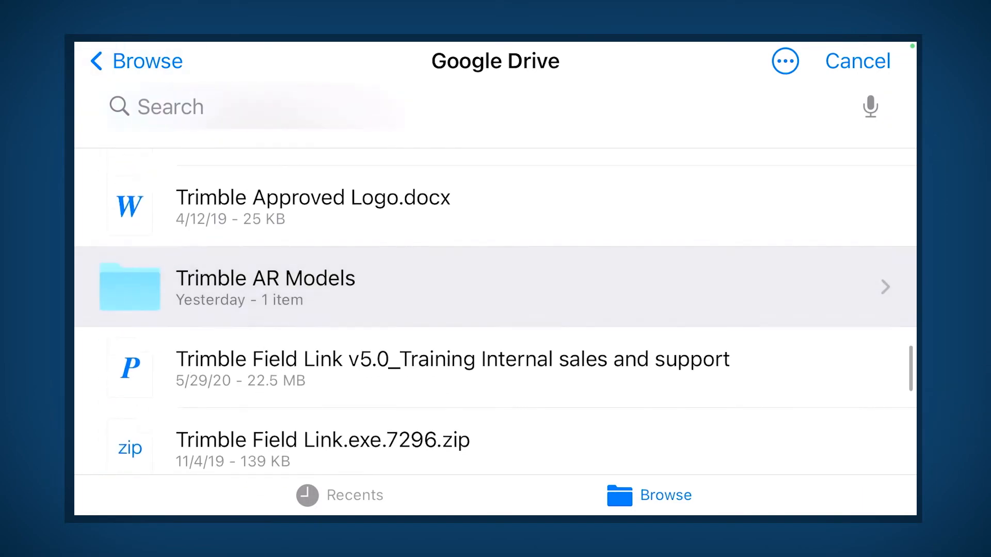
left_click(265, 287)
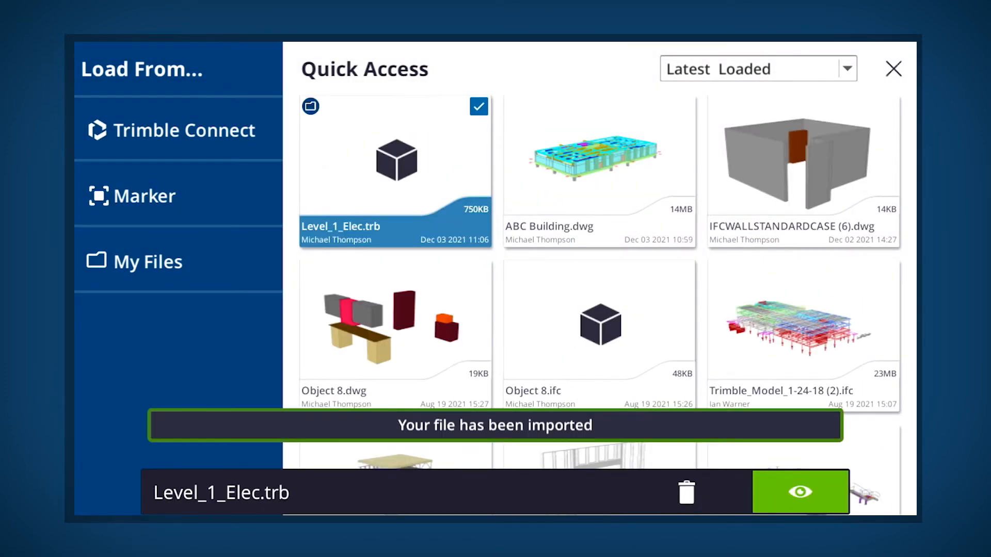
left_click(800, 493)
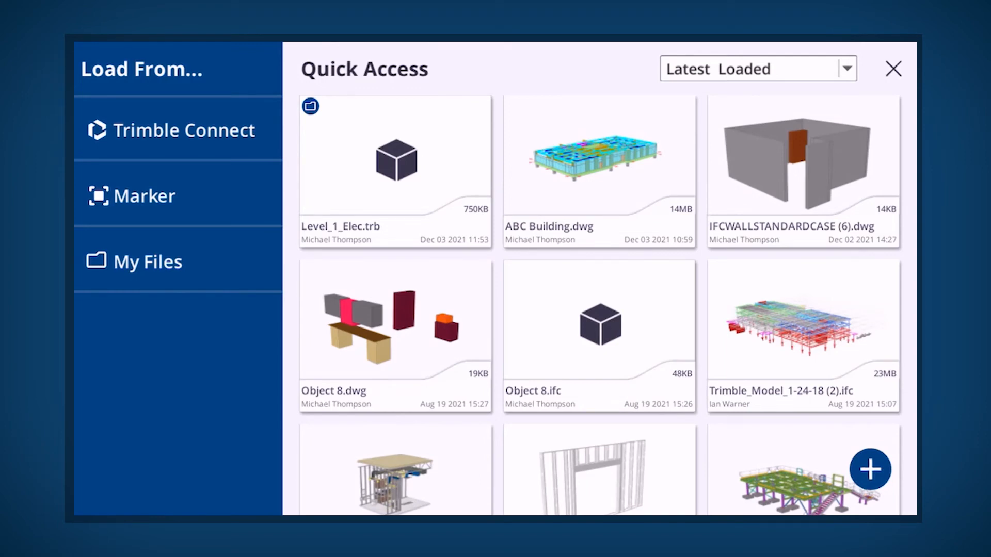
Select Object 8.ifc in Quick Access and remove it with the trash can
scroll("down", 3)
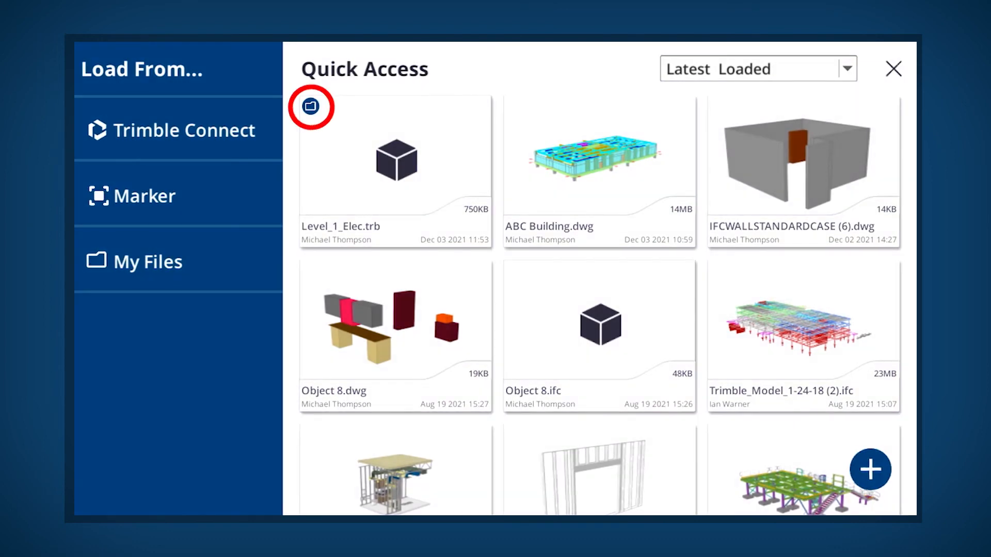
left_click(599, 326)
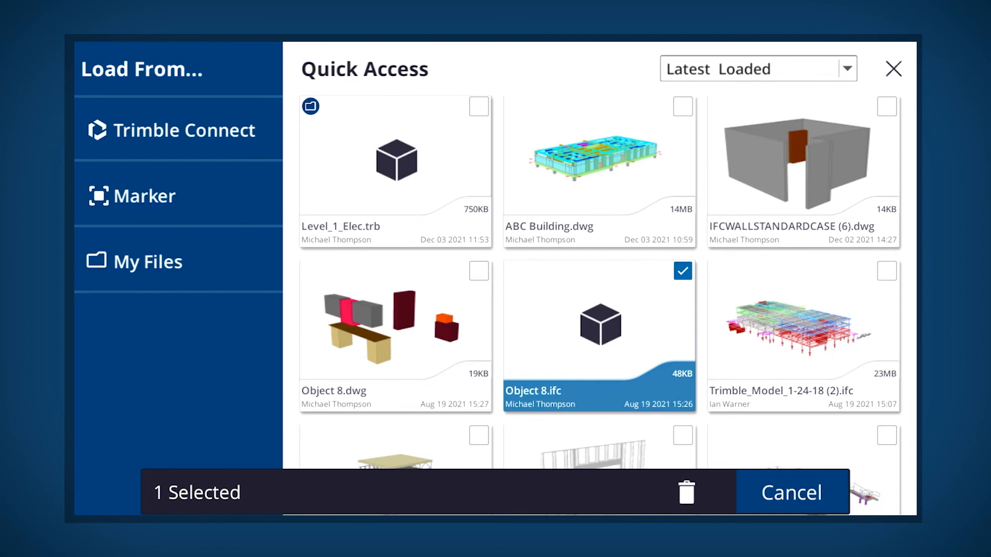
left_click(686, 492)
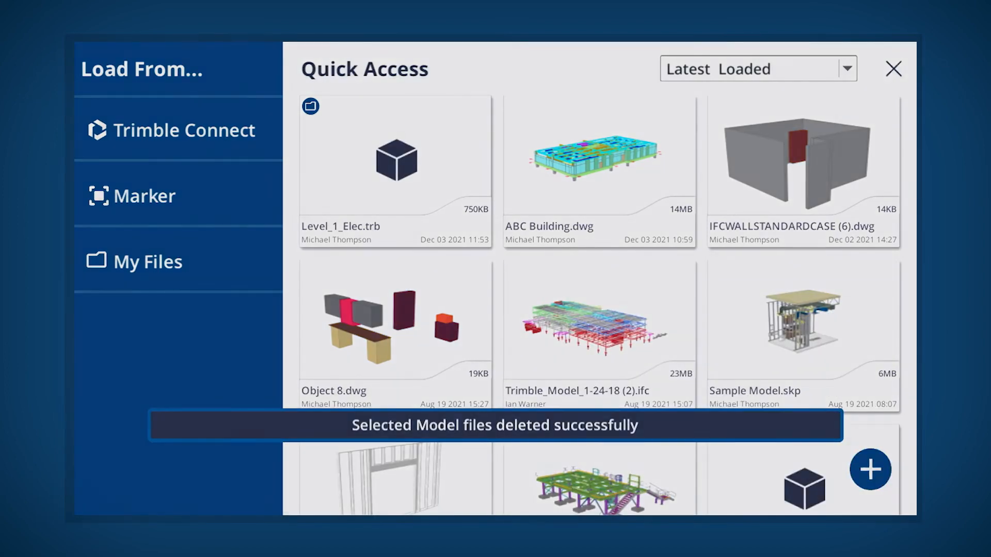